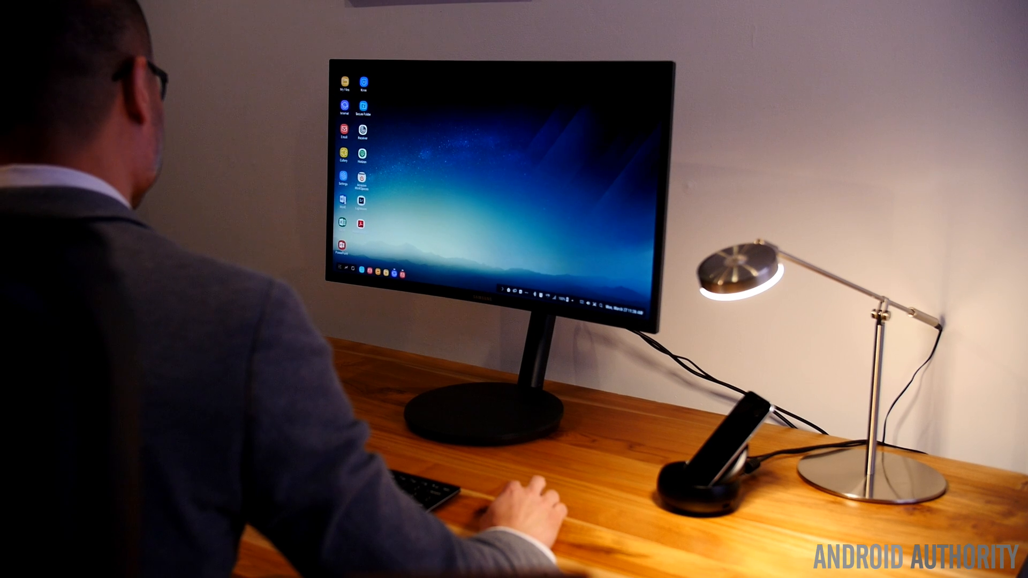
Step: Launch Microsoft Word from its desktop icon, showing the recent documents list
{"action": "left_click", "coordinate": [342, 196]}
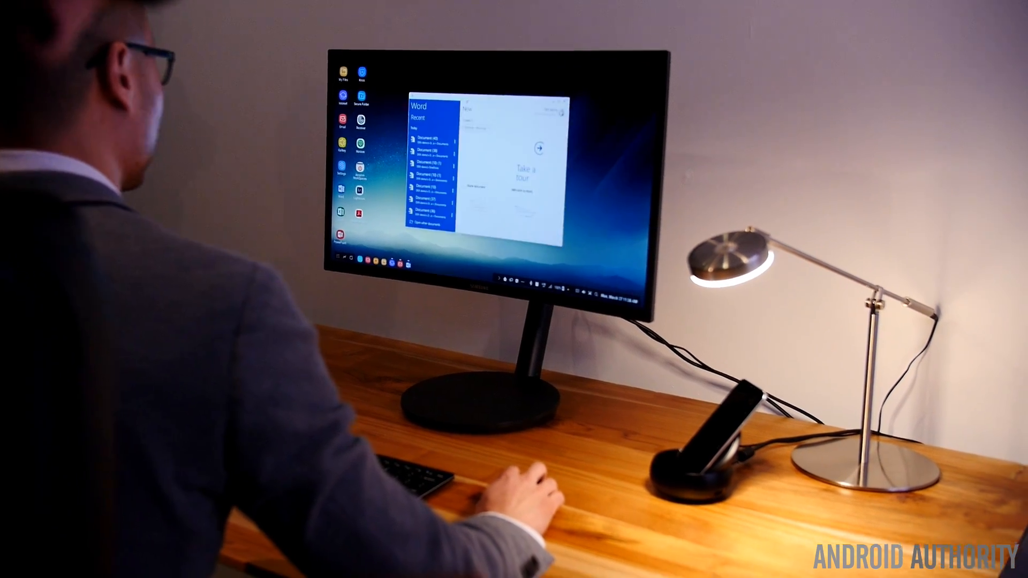